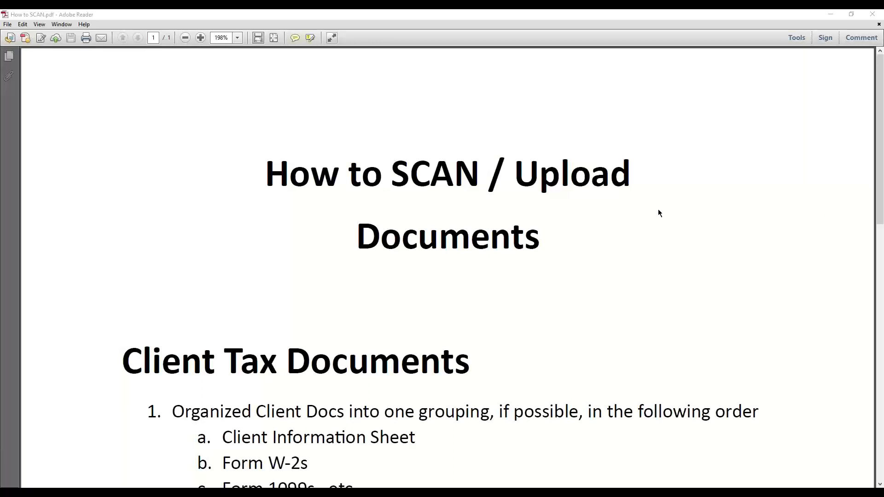
mouse_move(300, 149)
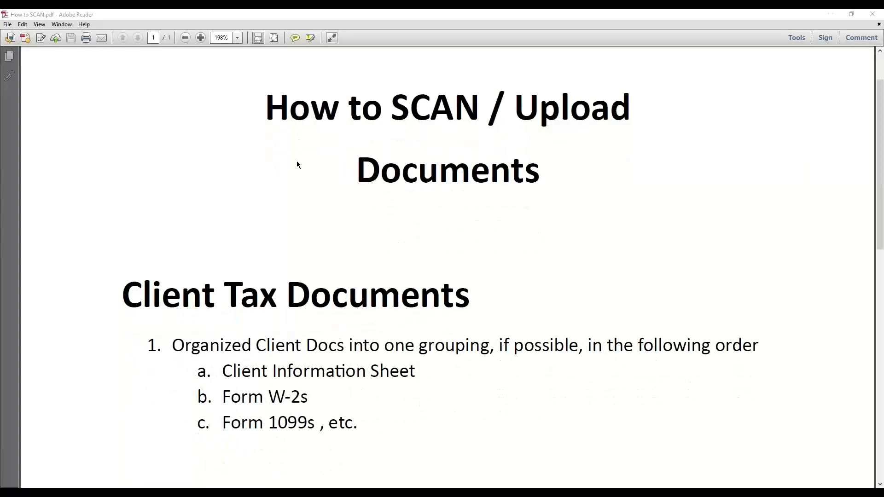
- Minimize the How to SCAN guide and bring the Prop taxes julie PDF to the front
scroll(down, 3)
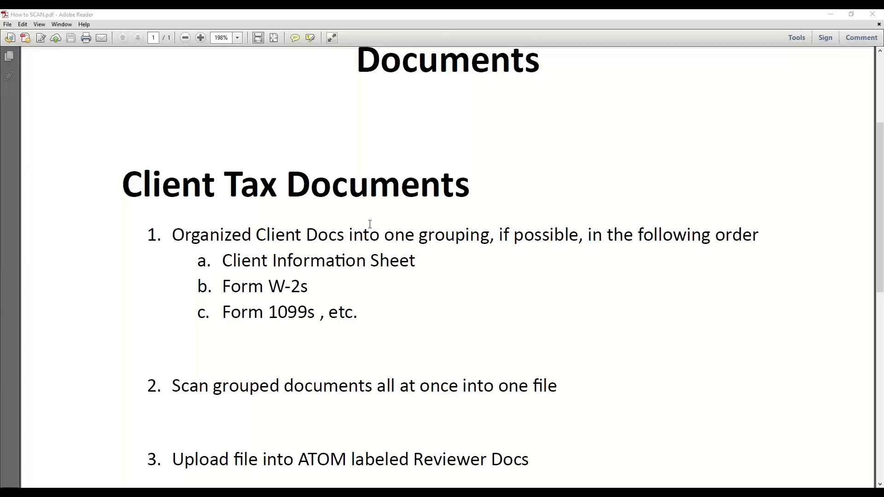
mouse_move(377, 231)
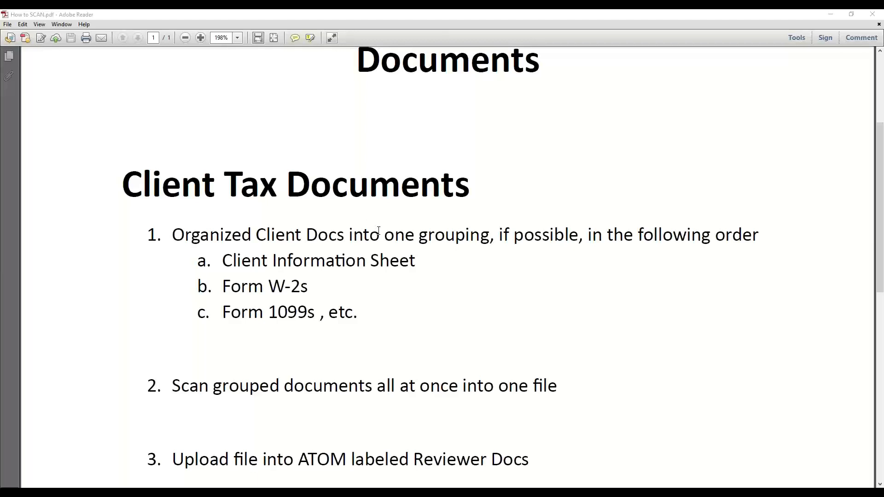
mouse_move(394, 271)
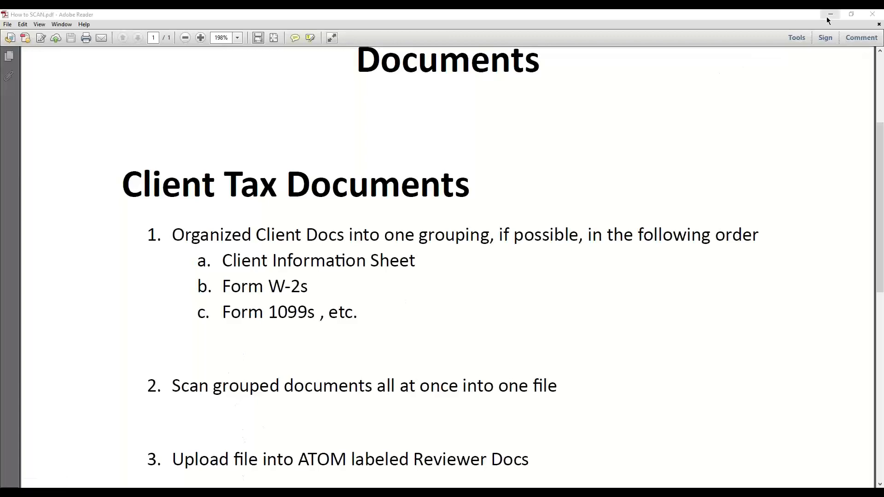
click(829, 14)
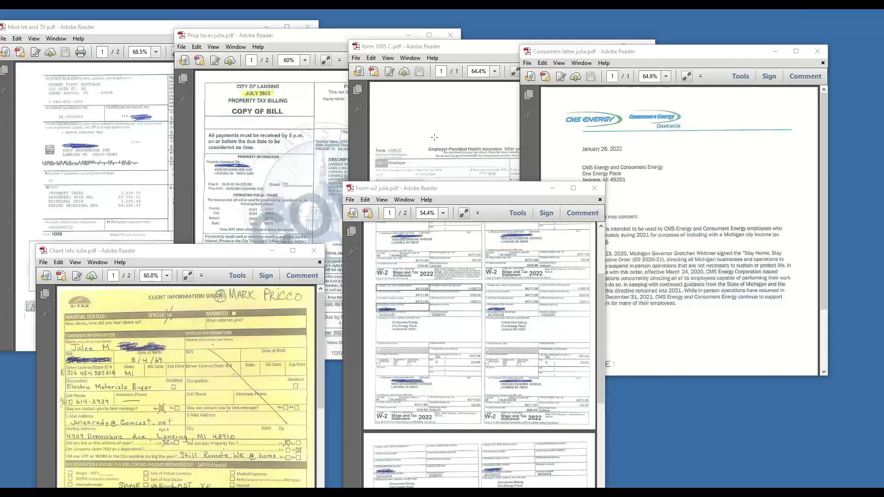
click(394, 46)
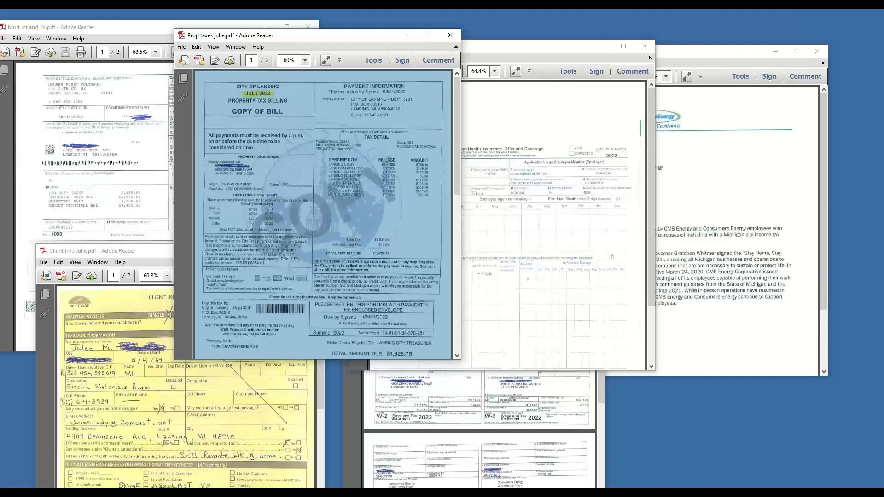
mouse_move(484, 364)
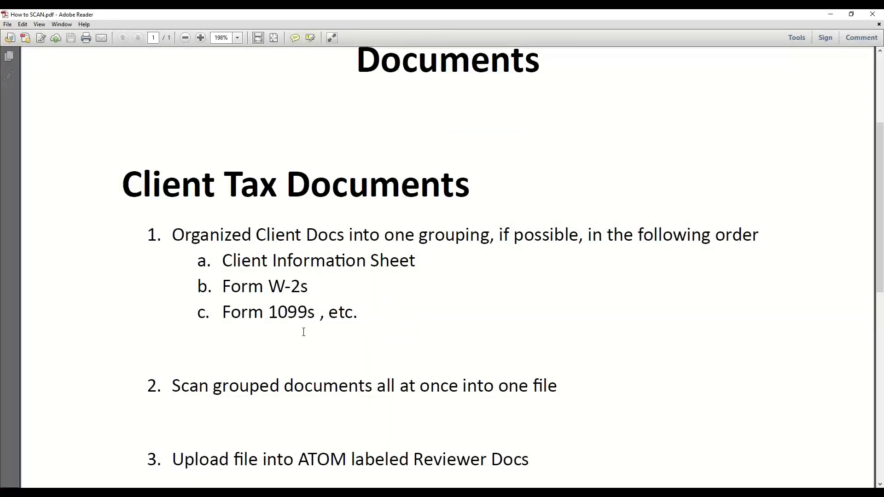
mouse_move(799, 51)
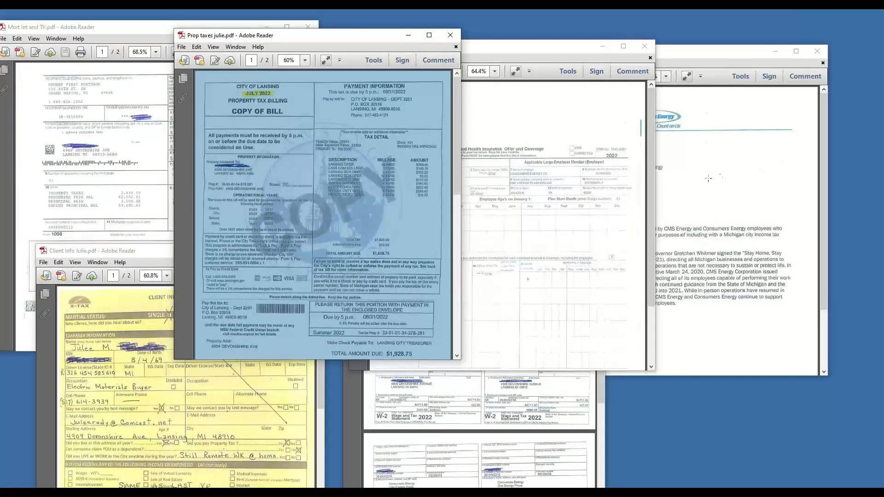
mouse_move(581, 206)
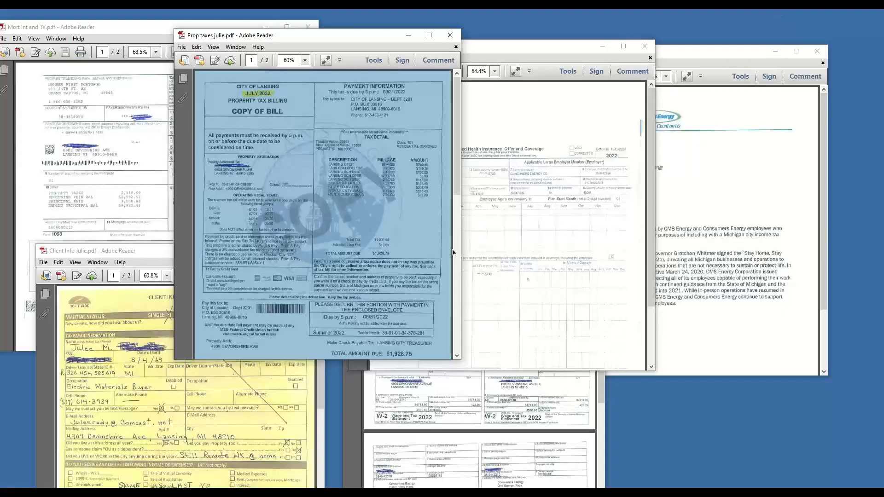
mouse_move(453, 252)
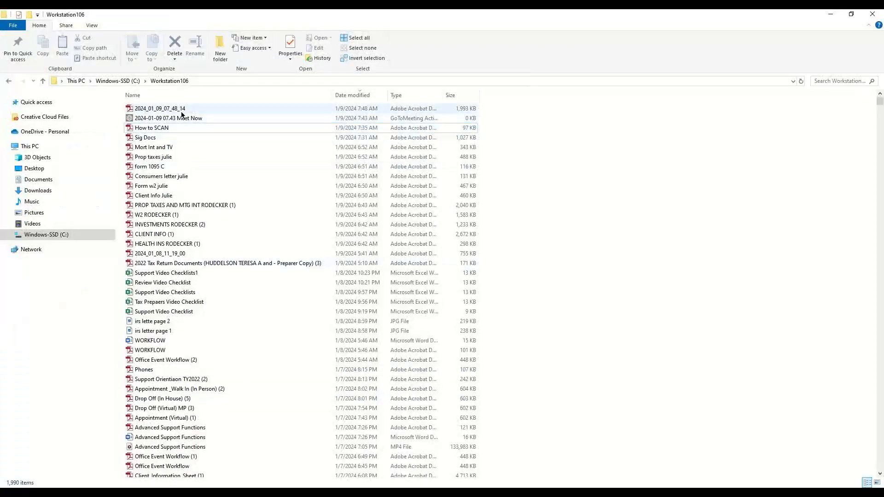
mouse_move(160, 108)
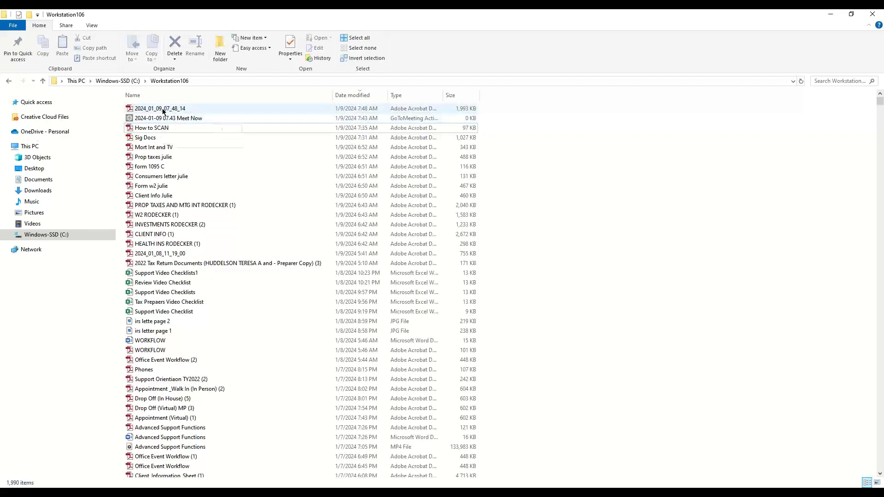
mouse_move(161, 108)
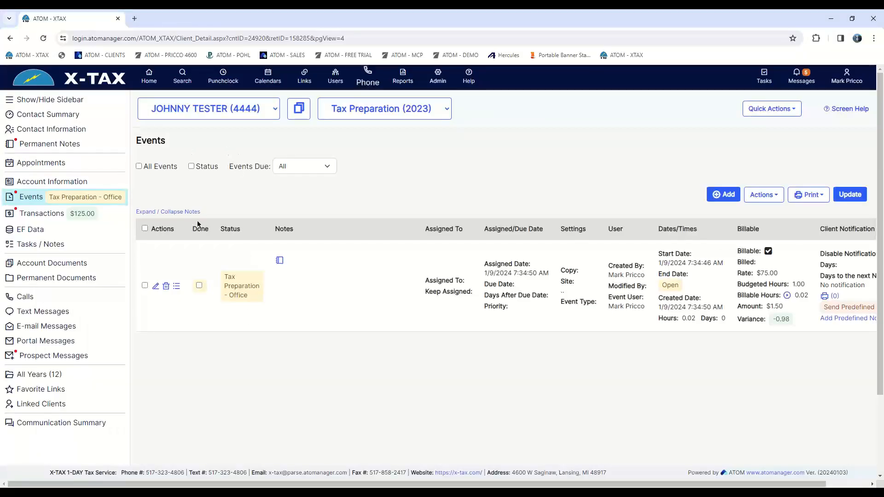
mouse_move(252, 301)
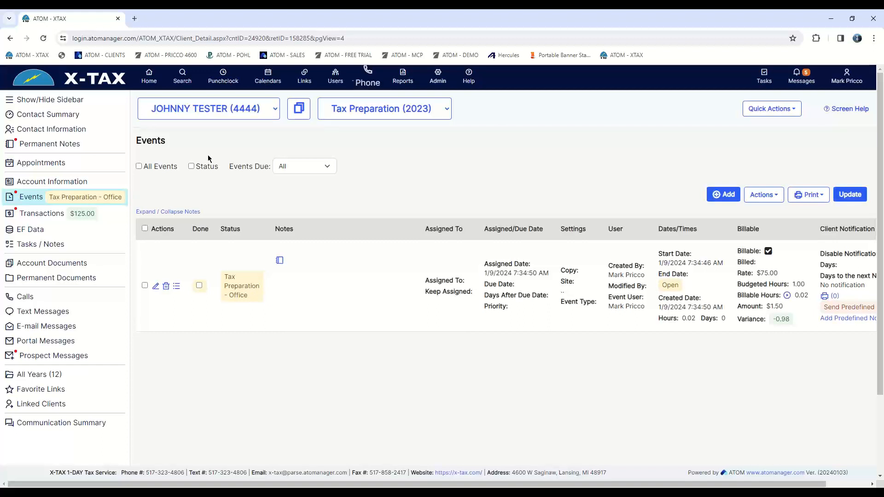
mouse_move(114, 193)
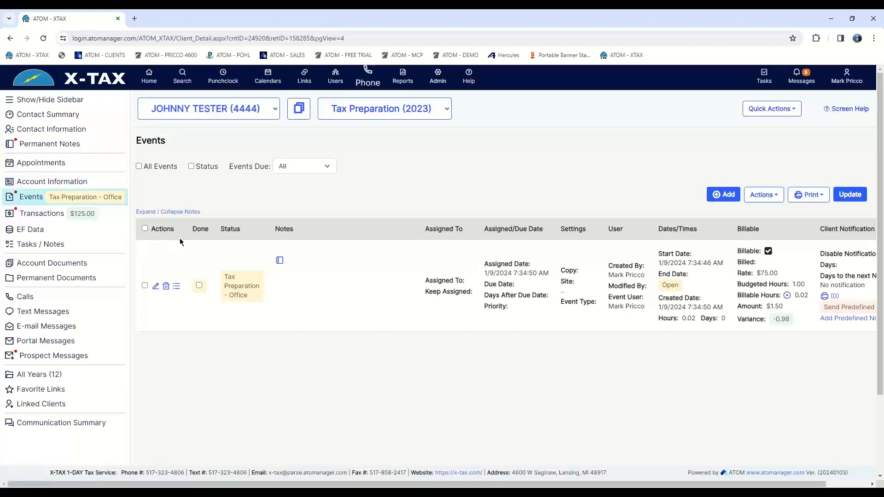
- Go to Johnny Tester's Account Documents page from the Events list
click(52, 263)
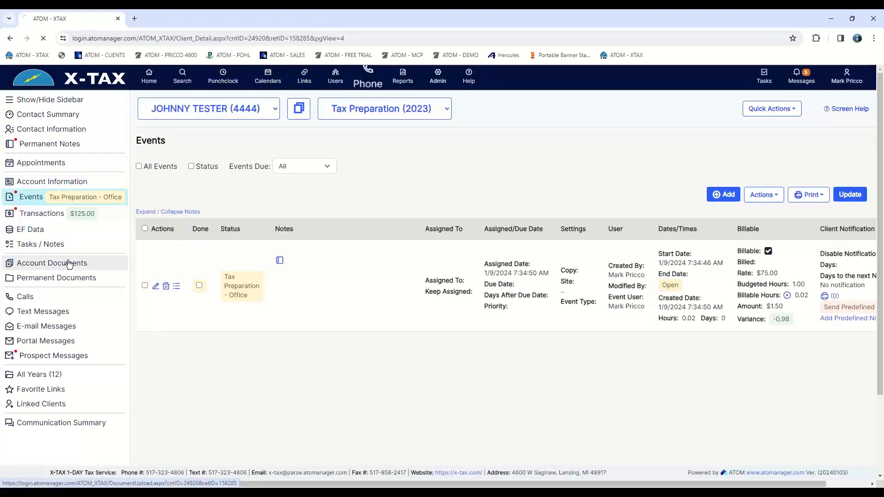
- Start a new Reviewer Docs account upload and hit the 'upload at least one file' error on saving
click(51, 263)
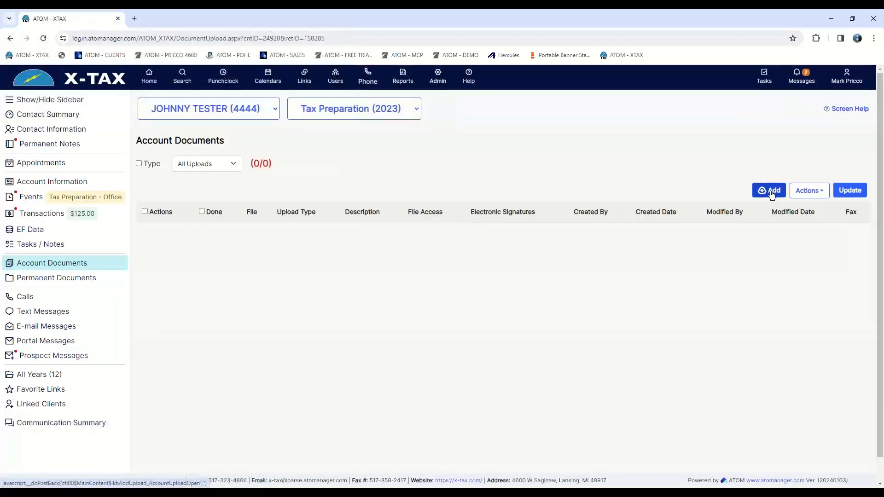
click(768, 190)
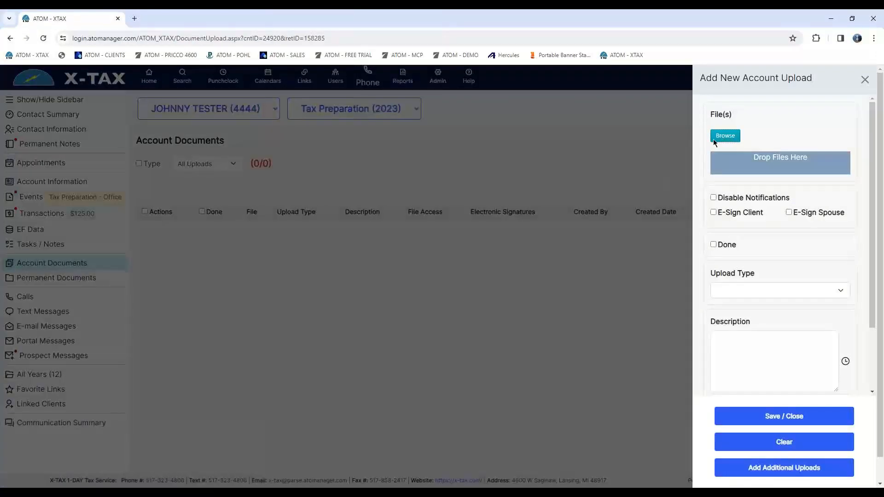
click(724, 136)
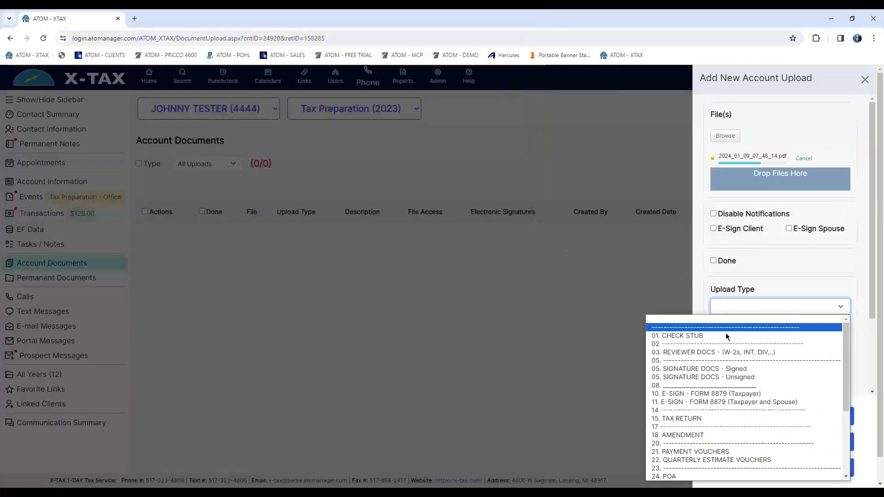
click(705, 351)
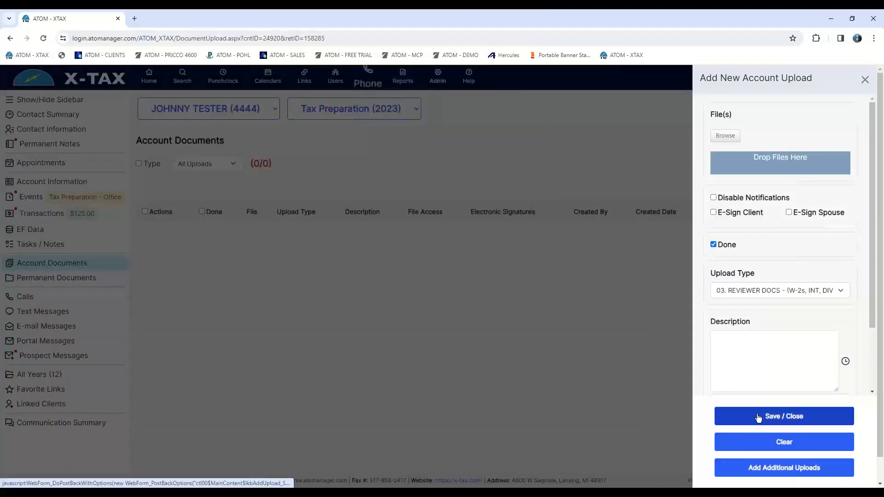
click(783, 416)
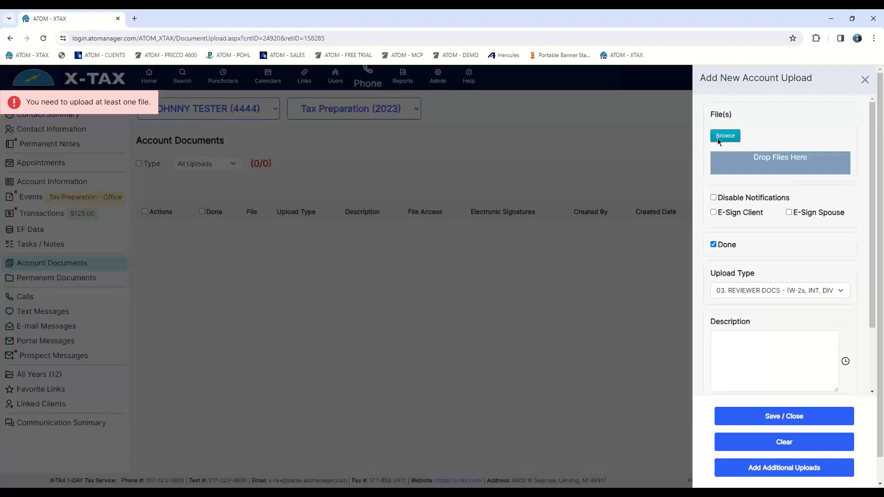
- Attach 2024_01_09_07_48_14.pdf to the Reviewer Docs upload and save it to the account
click(725, 136)
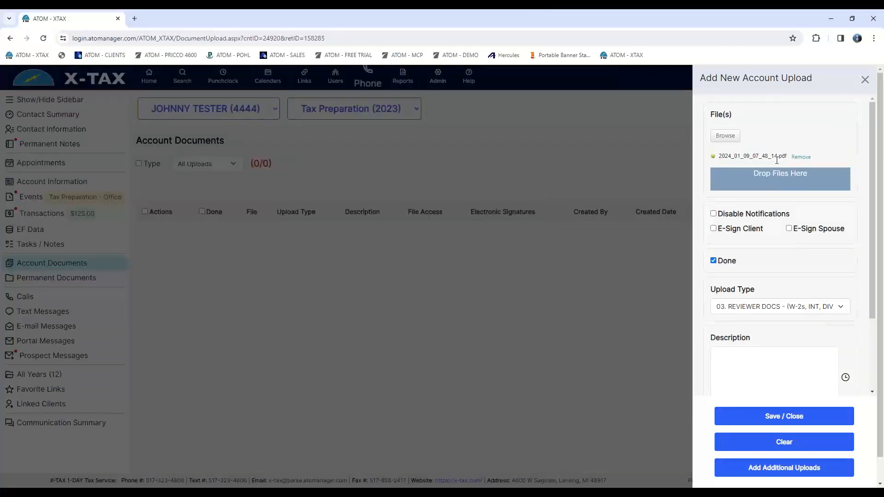
mouse_move(760, 333)
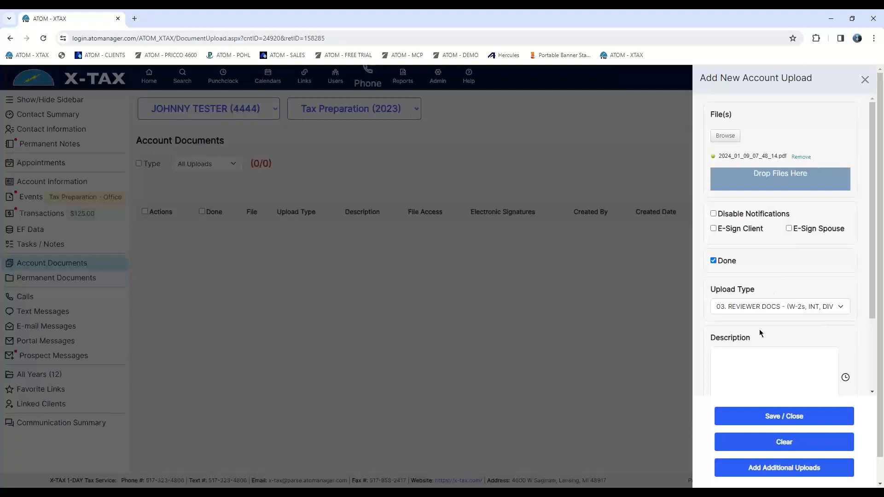
click(783, 416)
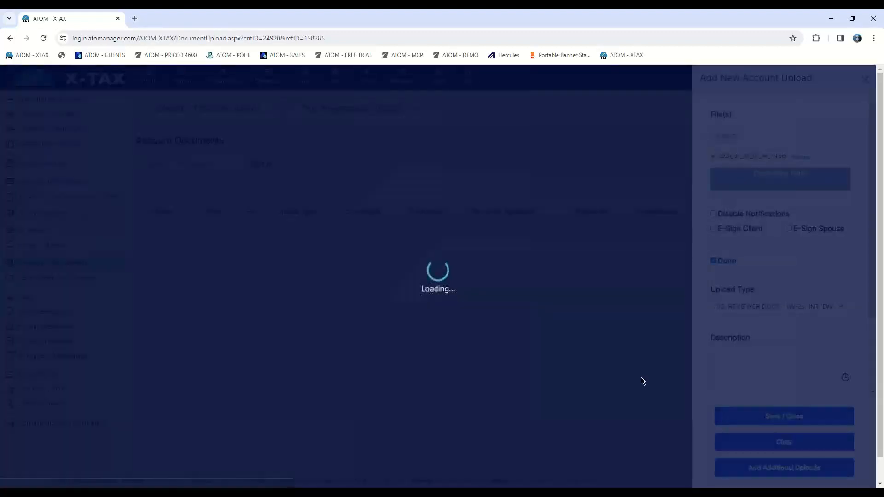
click(783, 416)
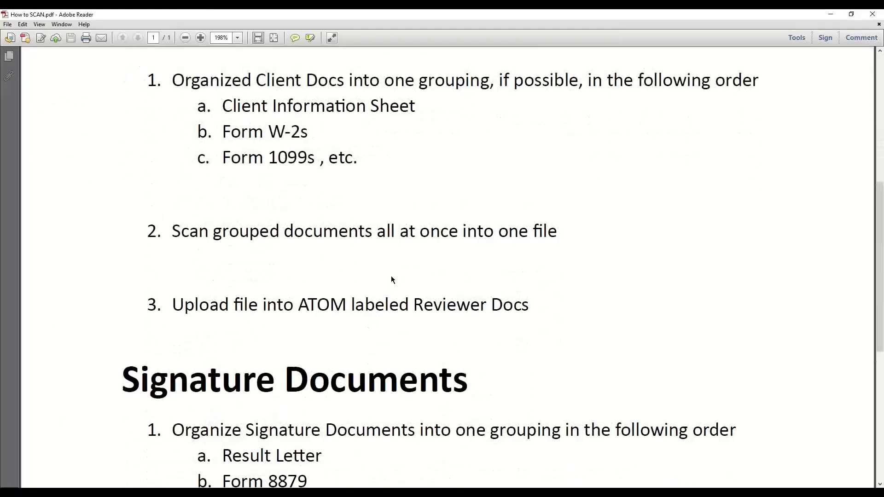
mouse_move(361, 153)
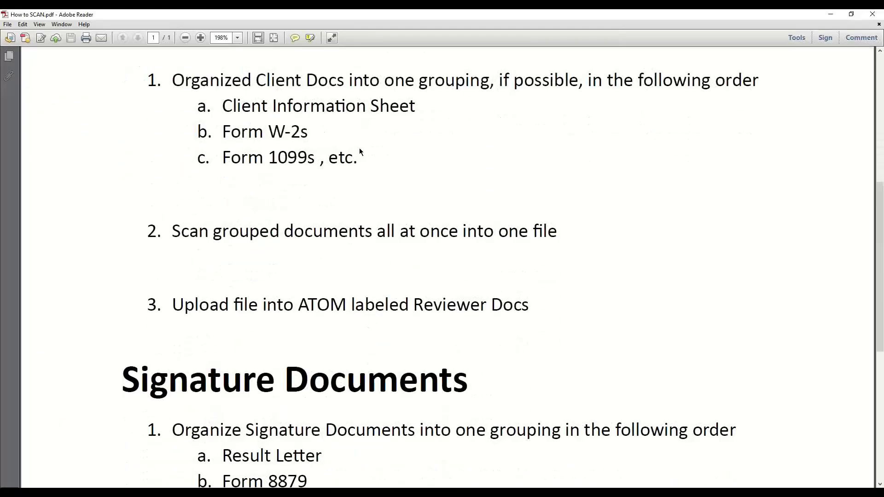
mouse_move(387, 137)
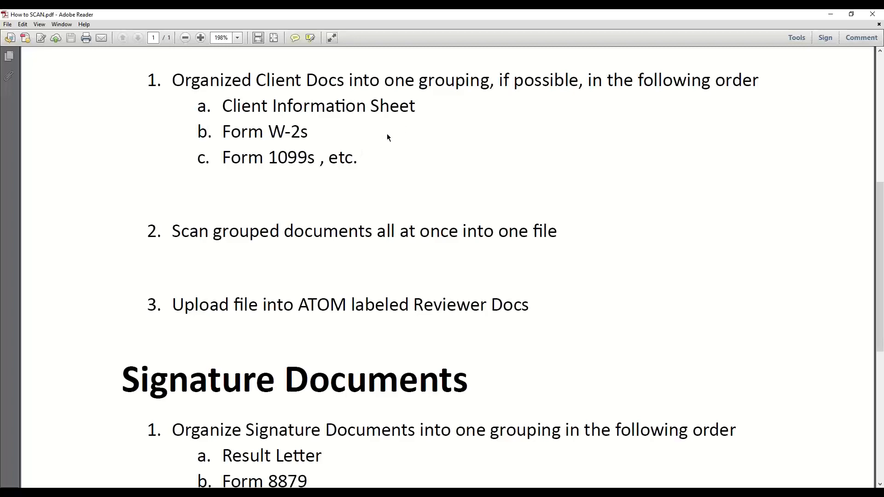
mouse_move(371, 161)
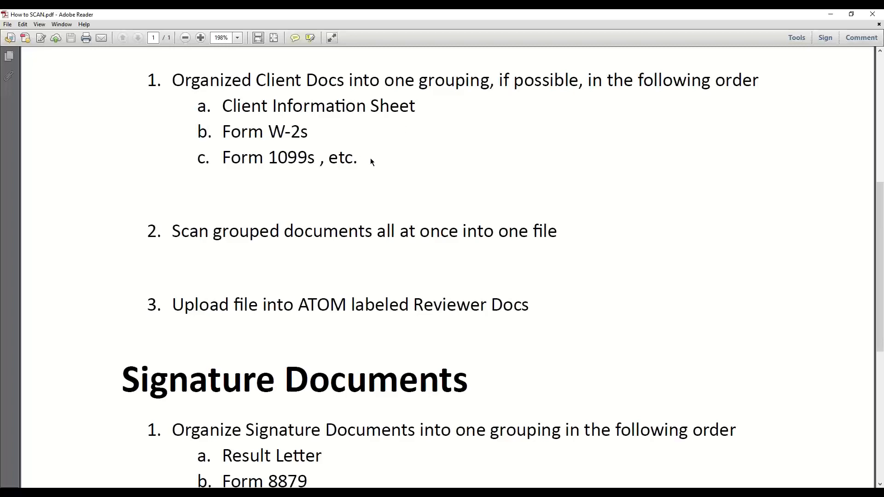
- Scroll the scanning guide to the Signature Documents order: Result Letter, Form 8879, bank product pages
scroll(down, 3)
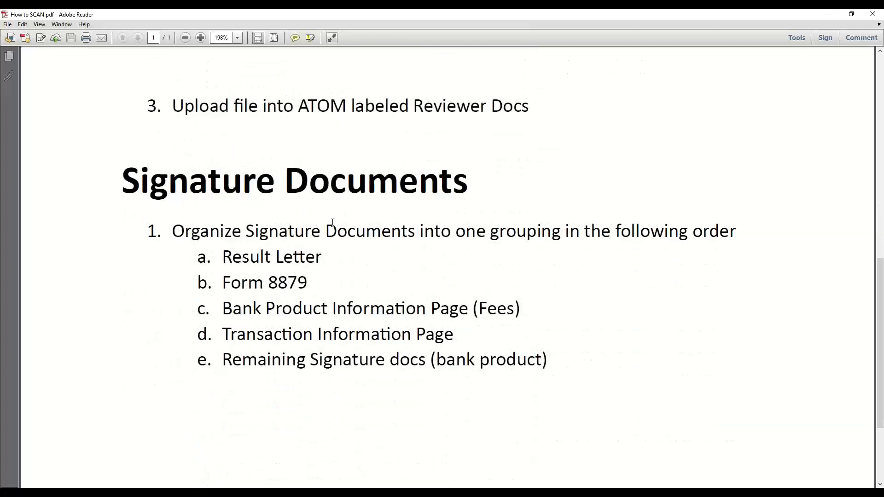
mouse_move(376, 247)
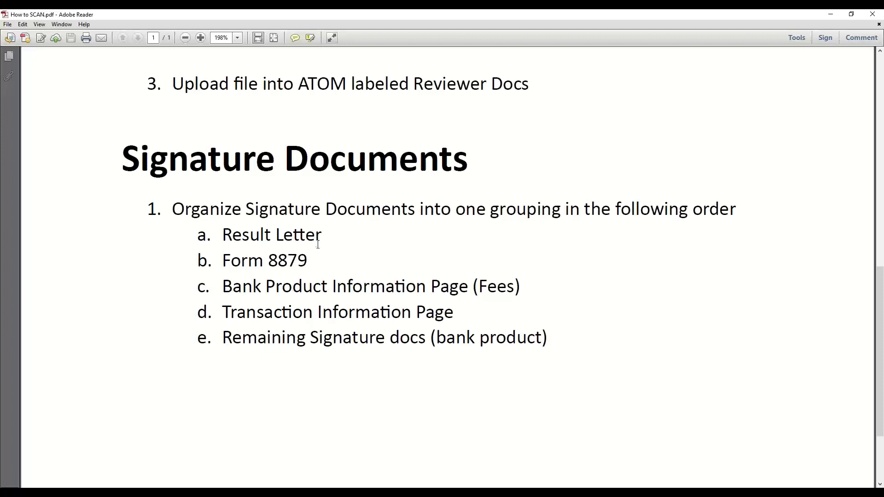
mouse_move(300, 249)
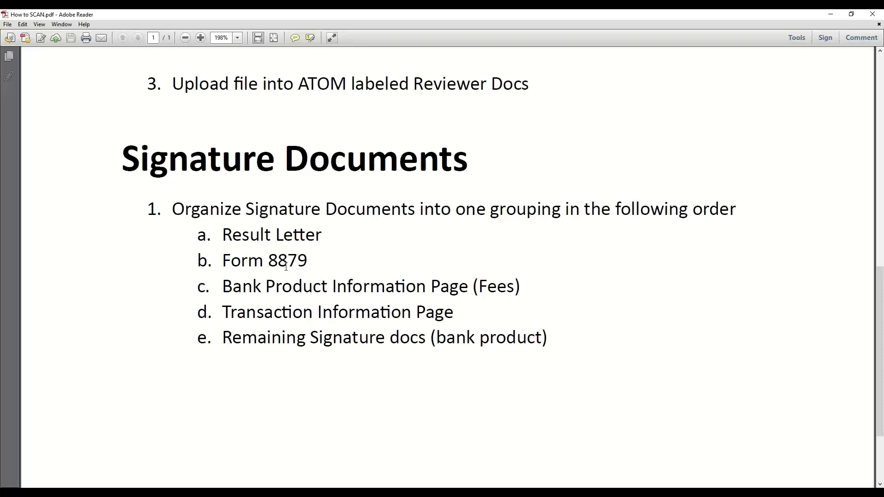
mouse_move(388, 294)
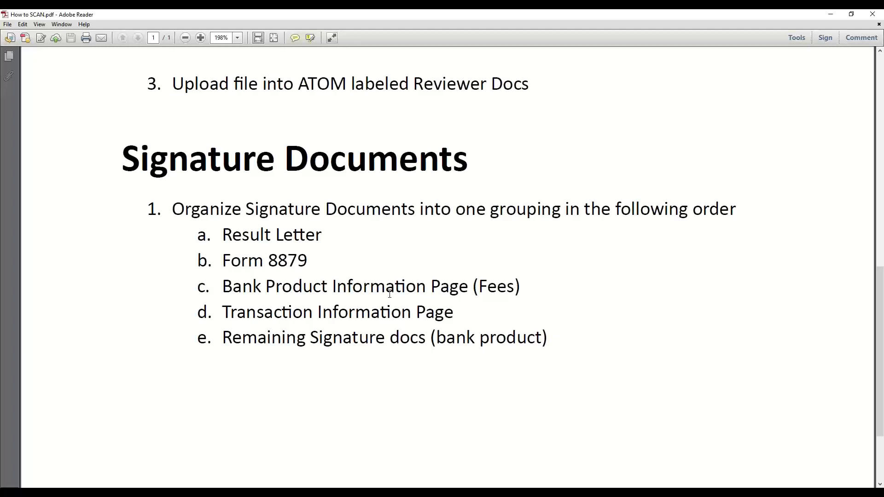
mouse_move(425, 288)
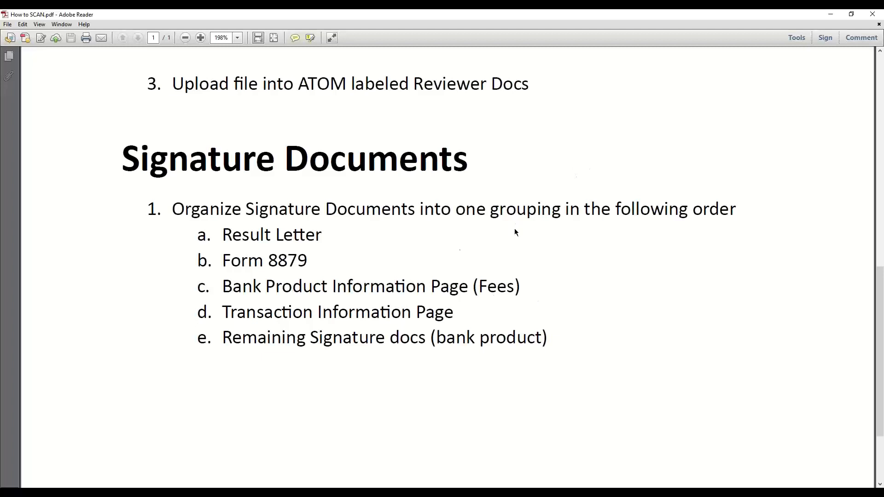
mouse_move(425, 269)
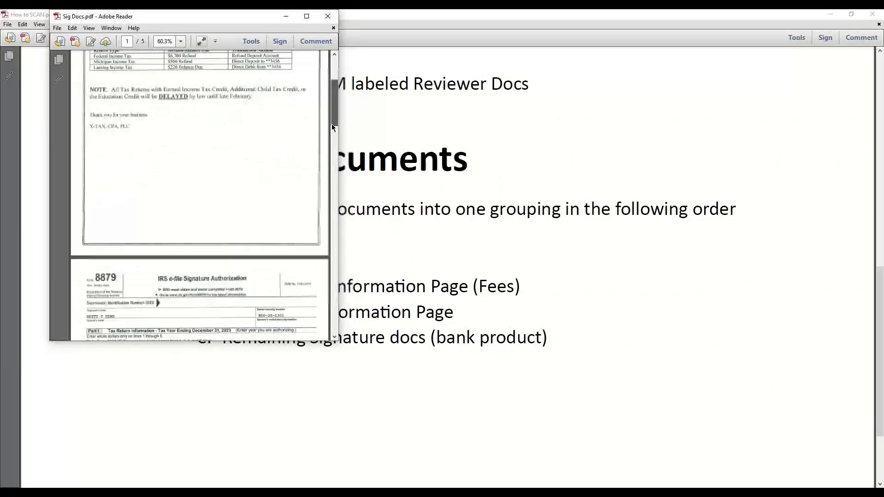
scroll(down, 3)
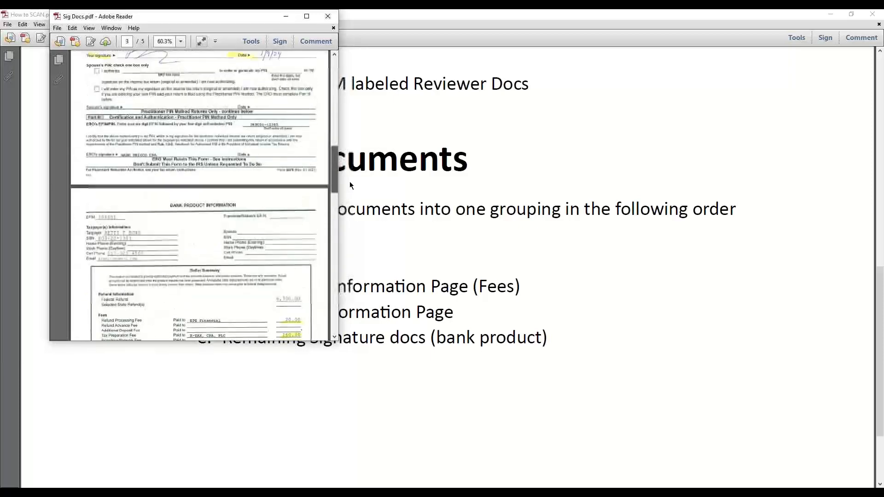
scroll(down, 3)
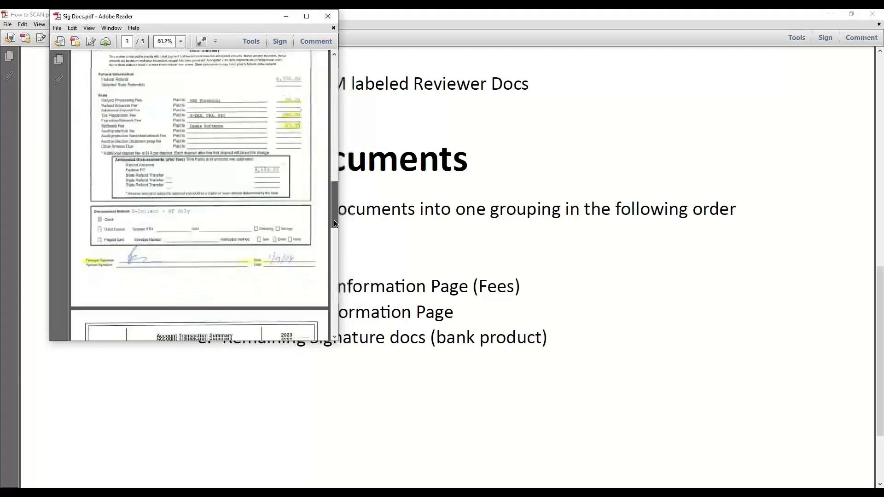
scroll(down, 3)
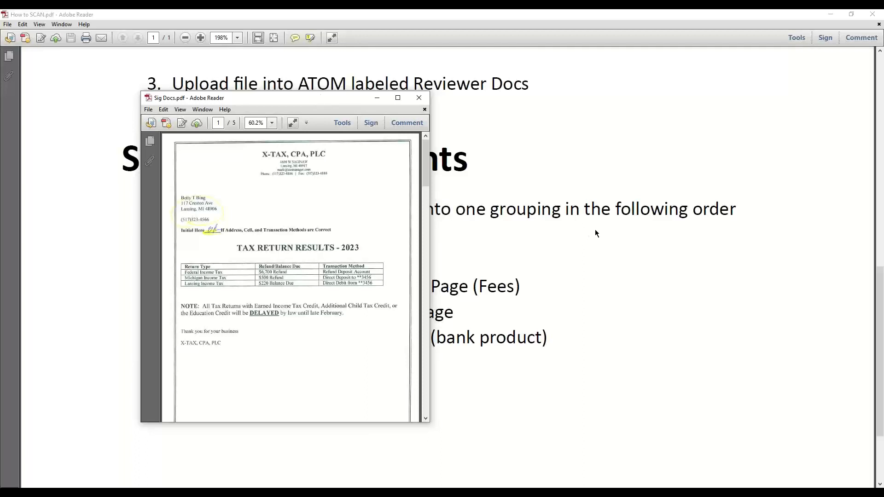
click(419, 98)
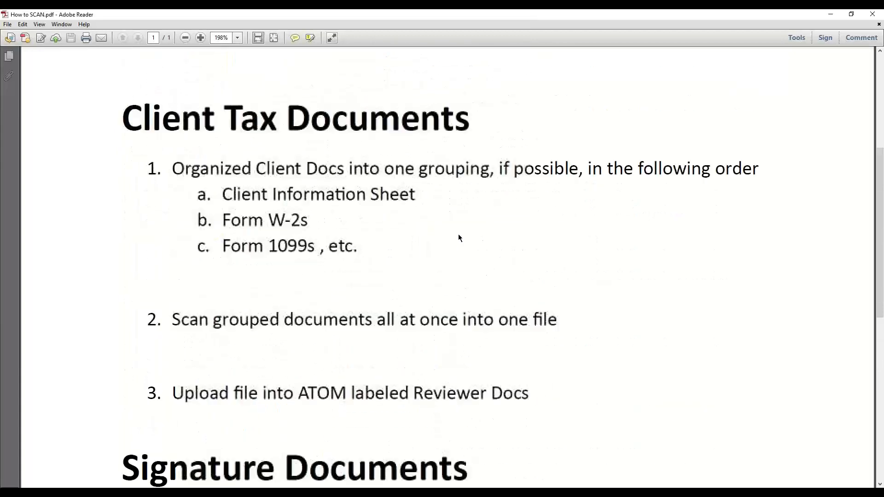